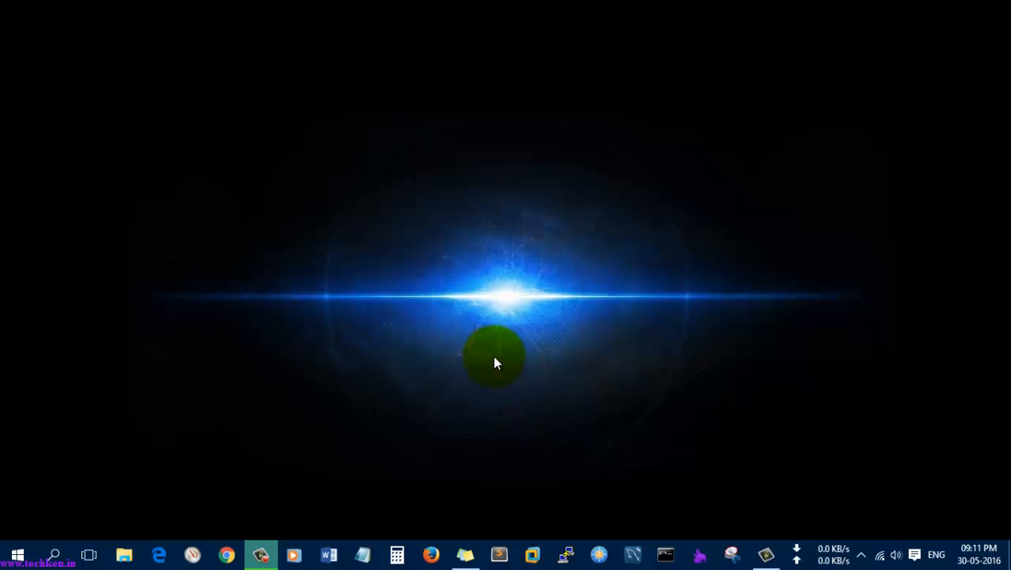
Launch VLC from the taskbar and accept the Privacy and Network Access Policy
{"action": "left_click", "coordinate": [259, 554]}
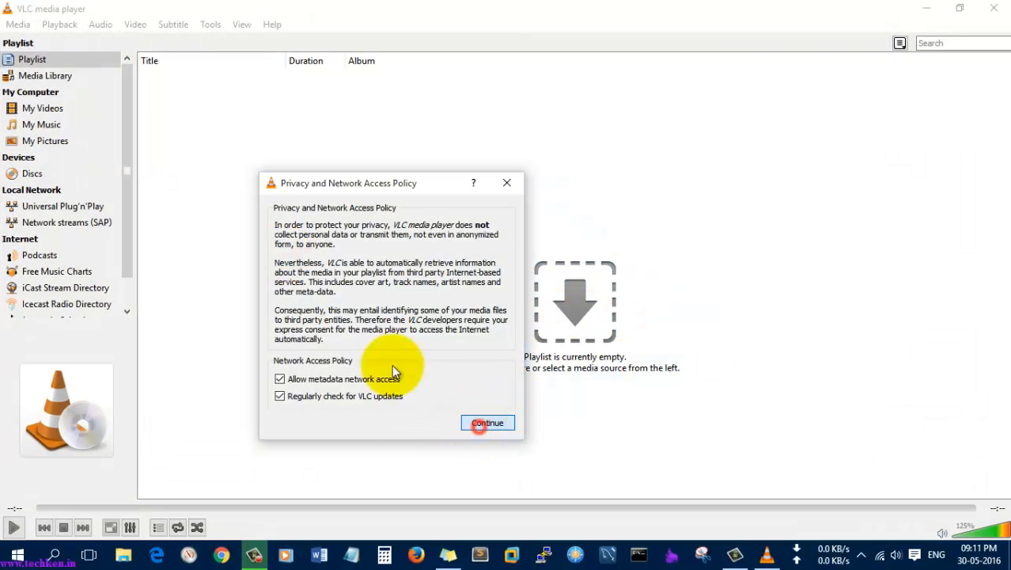
{"action": "left_click", "coordinate": [488, 423]}
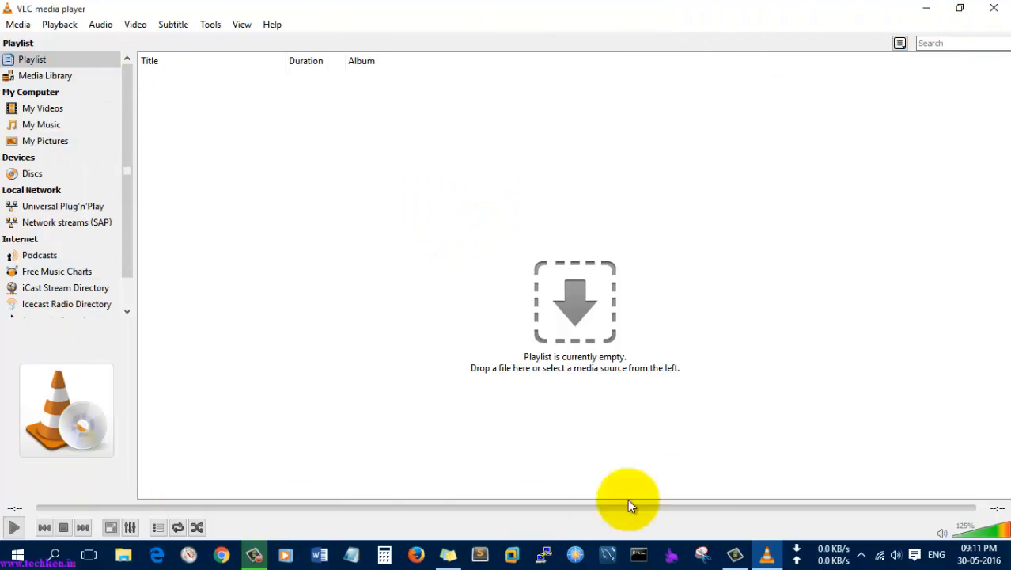
{"action": "mouse_move", "coordinate": [946, 29]}
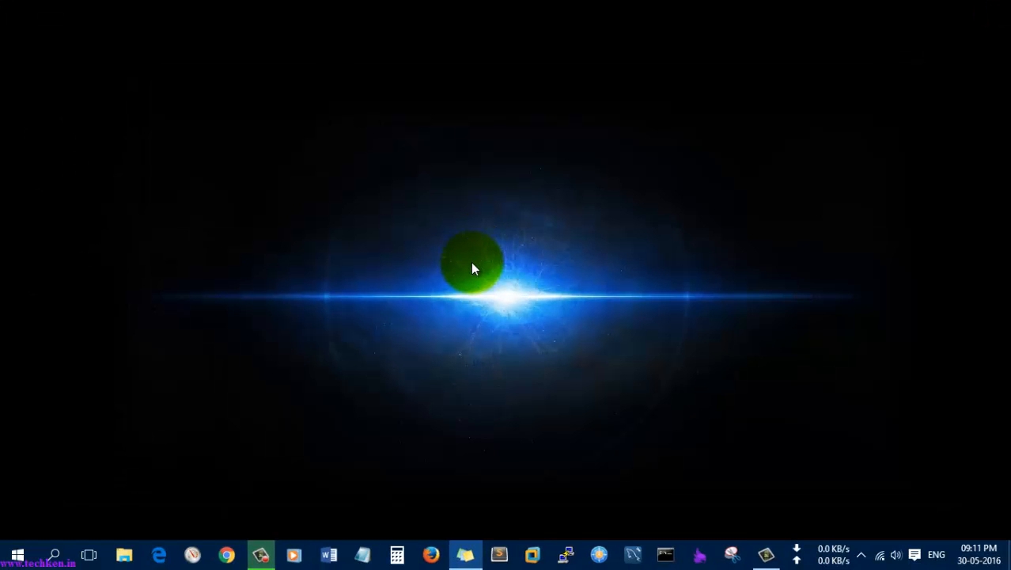
Launch 'VLC media player skinned' from the VideoLAN folder in the Start menu's All apps list
{"action": "left_click", "coordinate": [18, 554]}
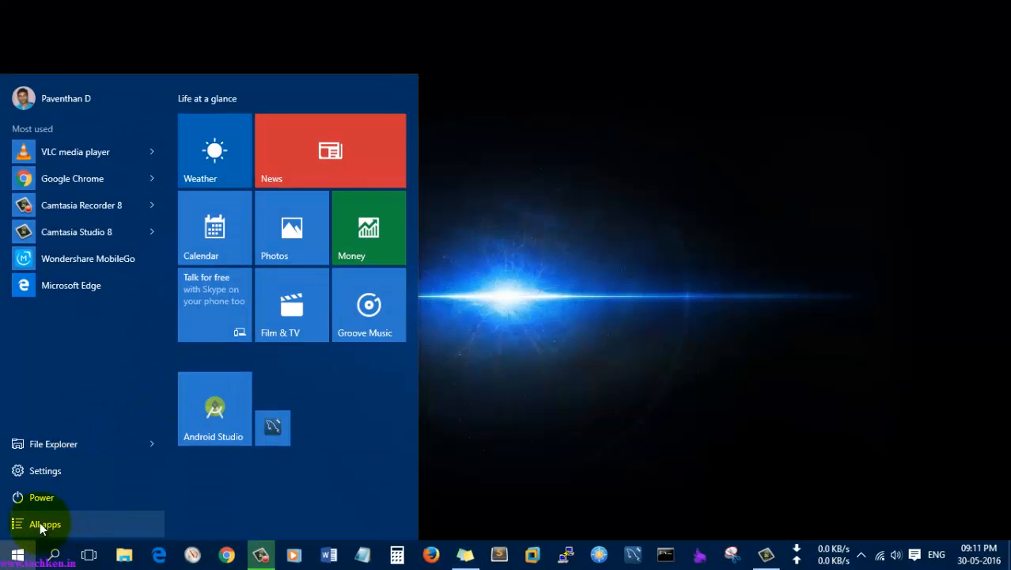
{"action": "left_click", "coordinate": [44, 524]}
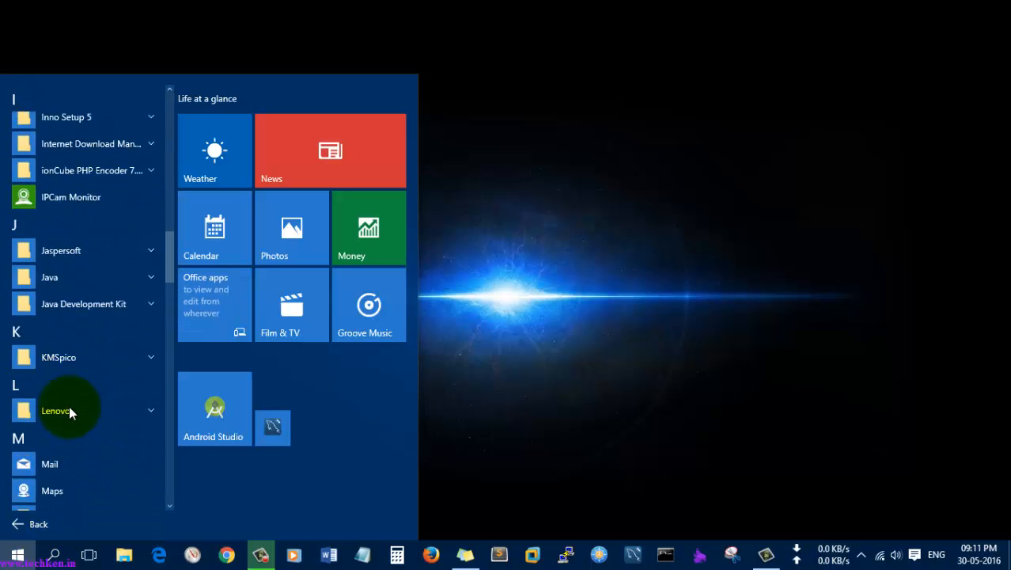
{"action": "scroll", "scroll_direction": "down", "scroll_amount": 3}
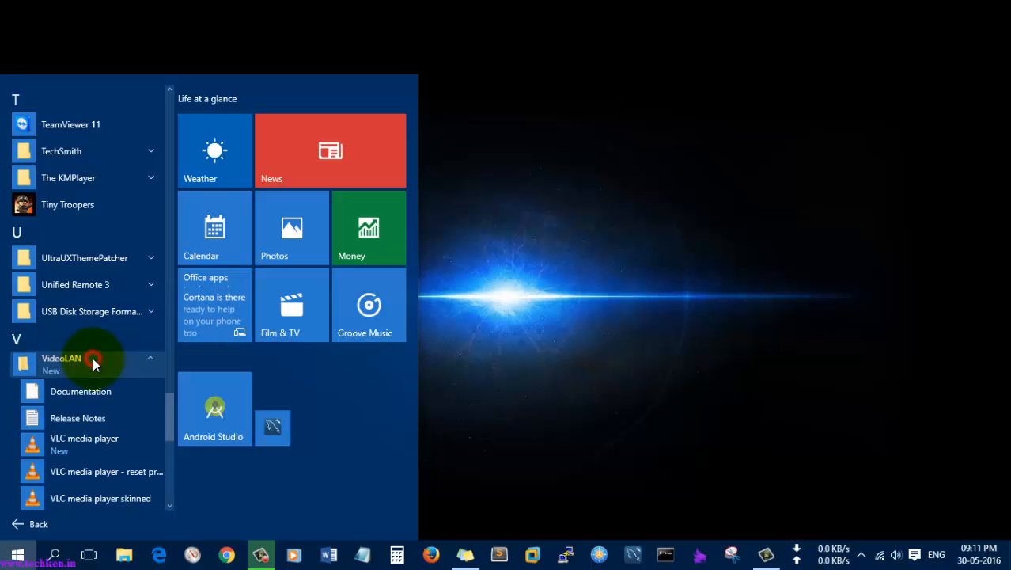
{"action": "scroll", "scroll_direction": "down", "scroll_amount": 3}
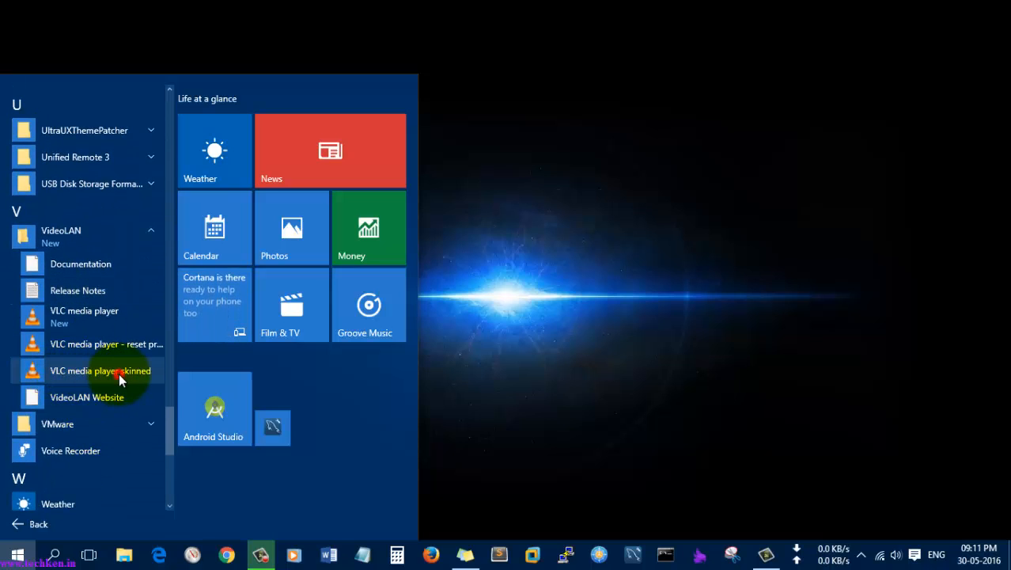
{"action": "left_click", "coordinate": [100, 370]}
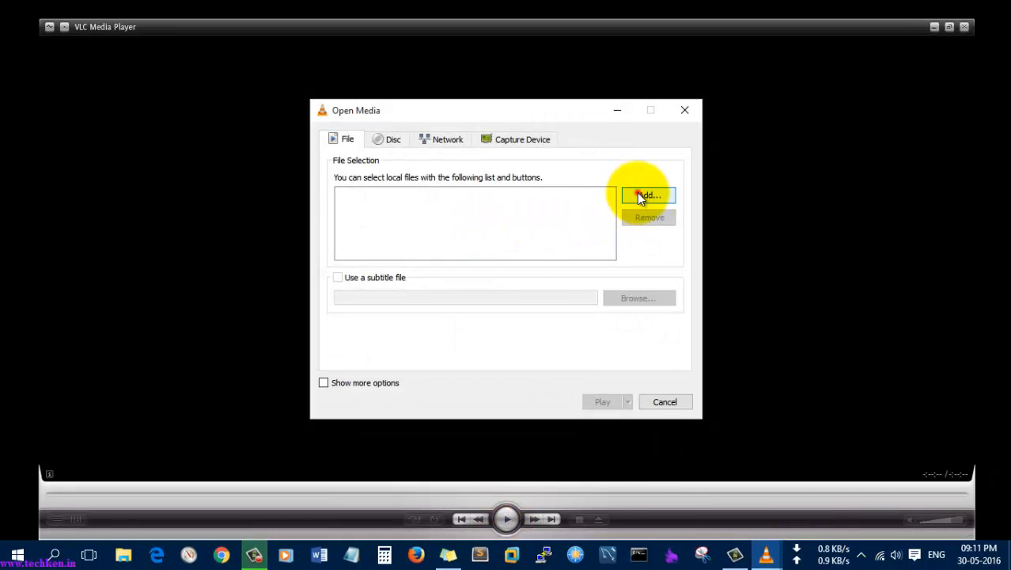
Add local files and browse through the drives to the Youtube-Videos Pending-Uploads folder
{"action": "left_click", "coordinate": [649, 196]}
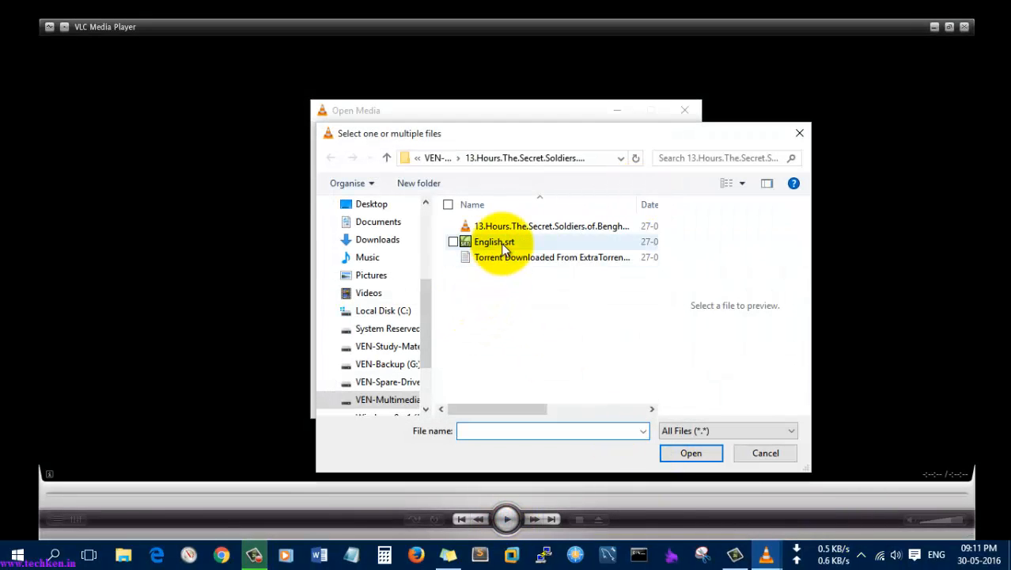
{"action": "scroll", "scroll_direction": "down", "scroll_amount": 3}
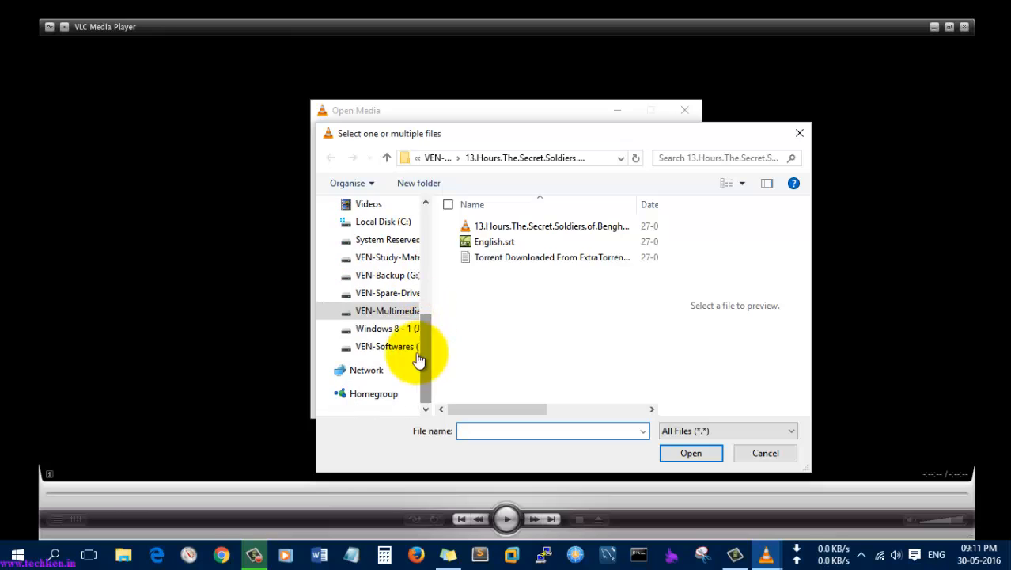
{"action": "left_click", "coordinate": [388, 345]}
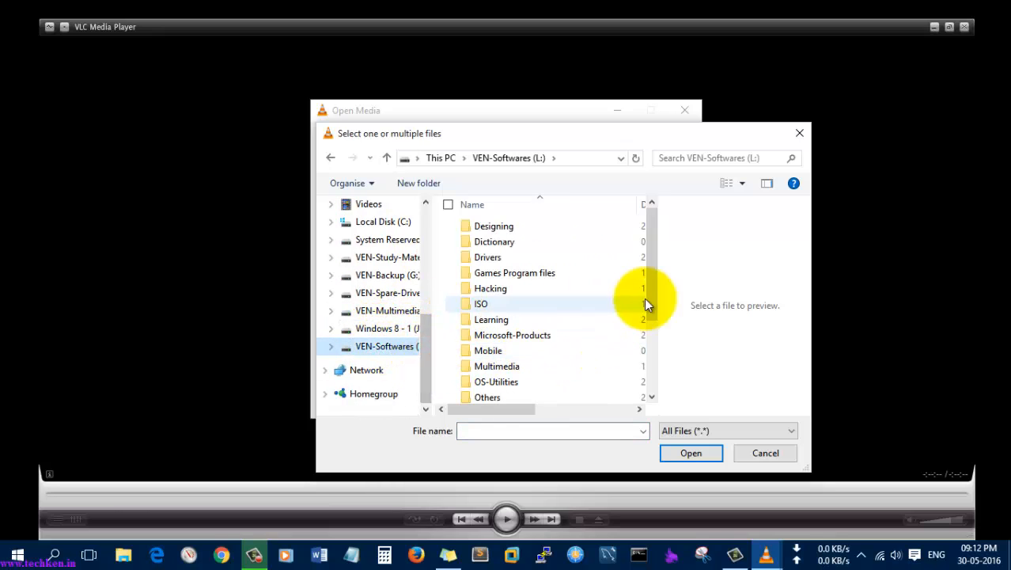
{"action": "scroll", "scroll_direction": "down", "scroll_amount": 3}
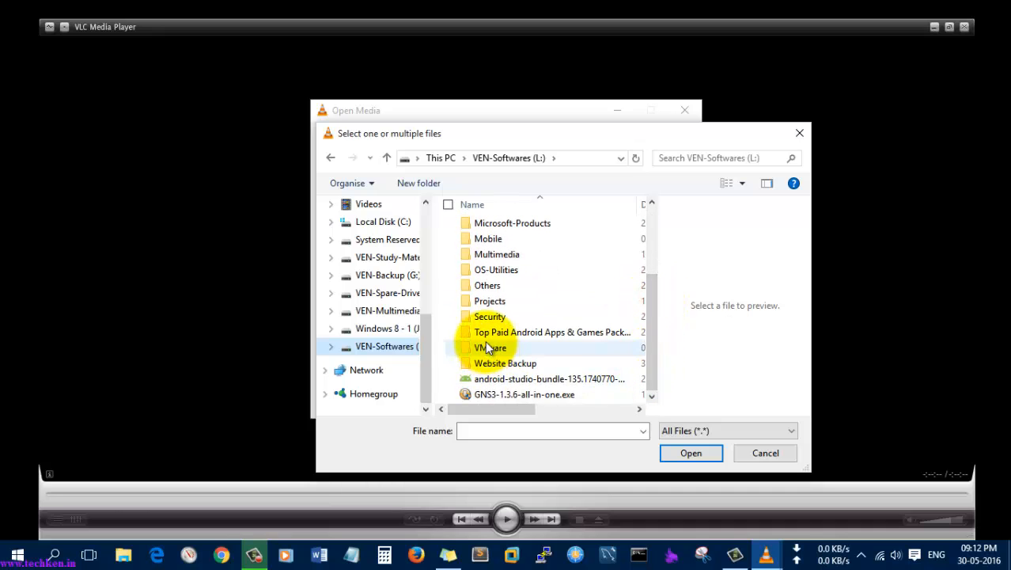
{"action": "left_click", "coordinate": [387, 256]}
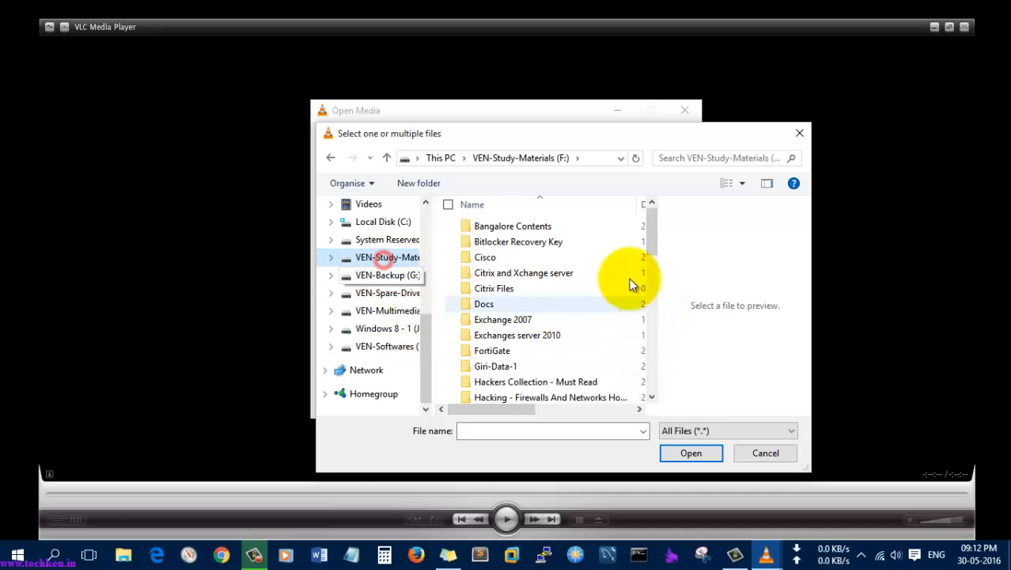
{"action": "scroll", "scroll_direction": "down", "scroll_amount": 3}
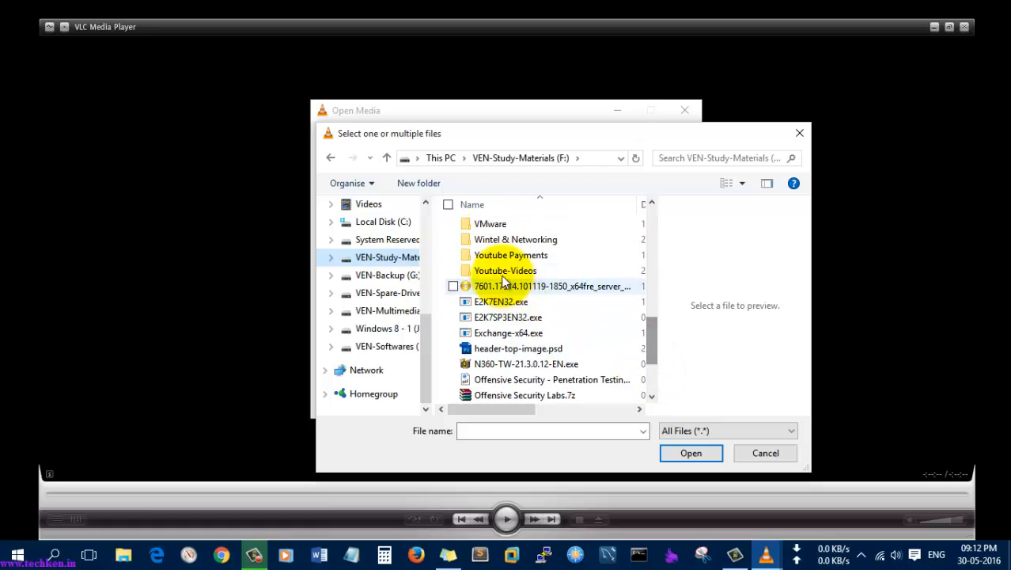
{"action": "double_click", "coordinate": [504, 269]}
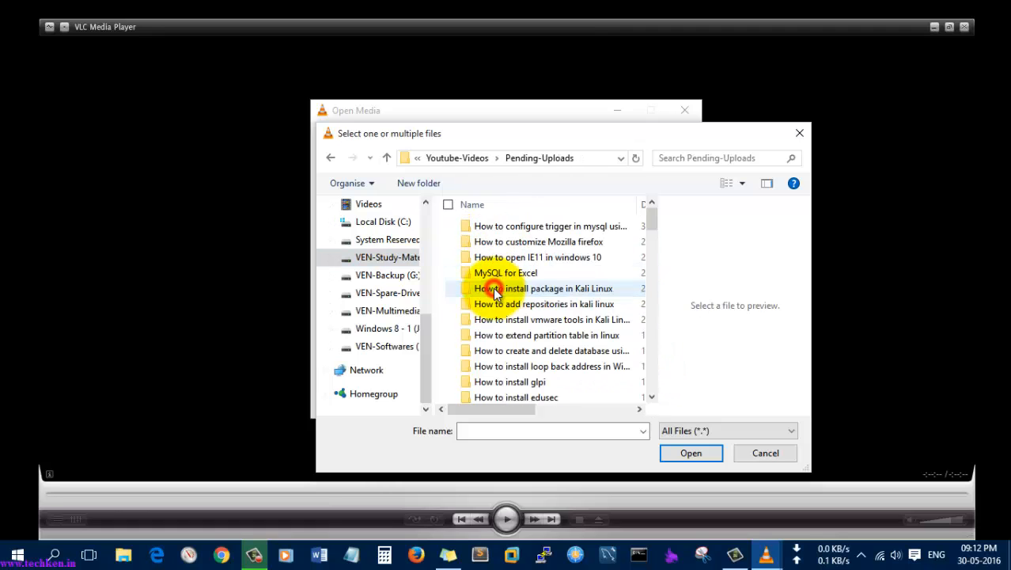
Select the trigger-configuration tutorial video and play it in the skinned player
{"action": "double_click", "coordinate": [551, 224]}
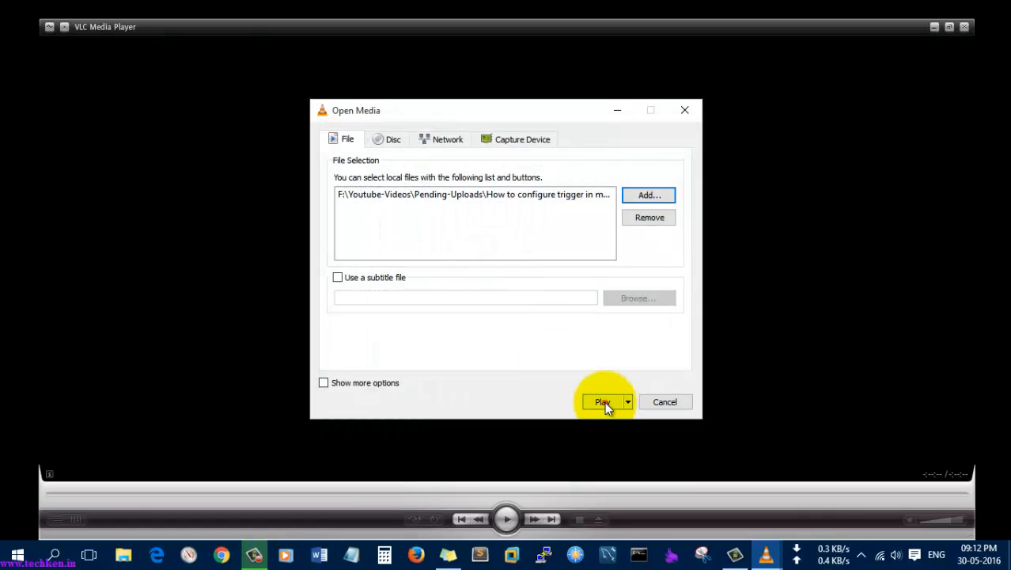
{"action": "left_click", "coordinate": [603, 402]}
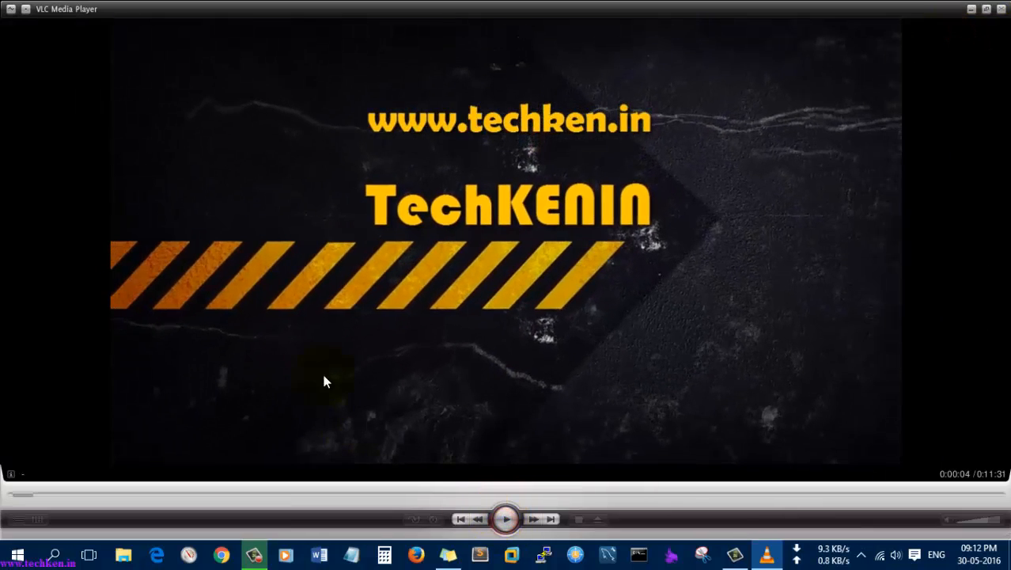
{"action": "mouse_move", "coordinate": [1005, 31]}
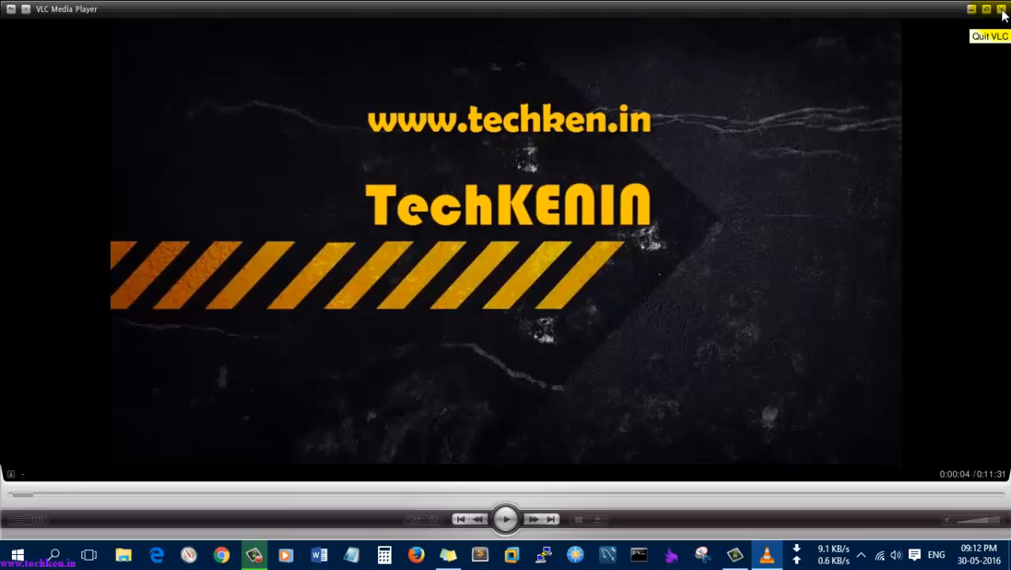
{"action": "mouse_move", "coordinate": [507, 276]}
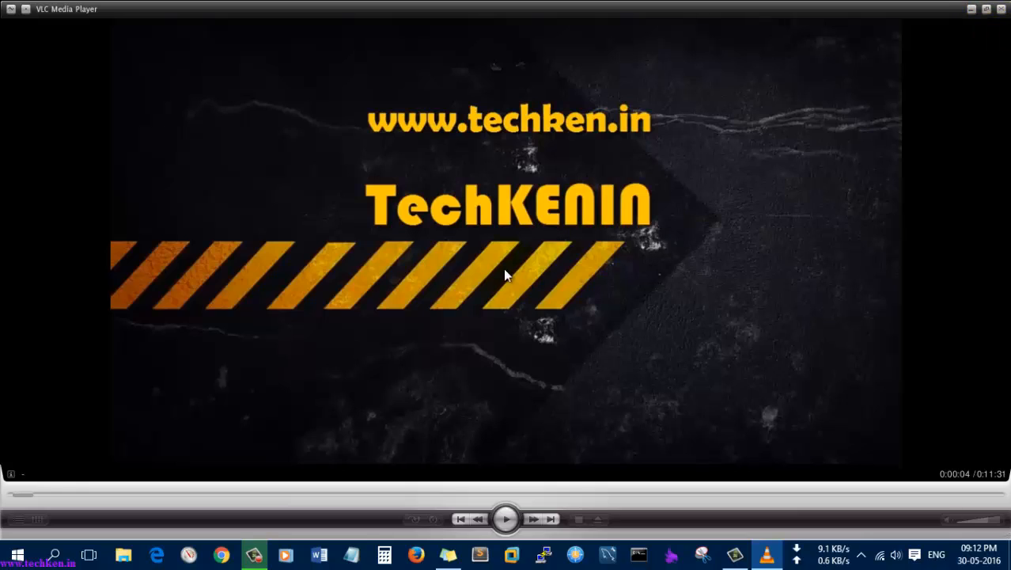
{"action": "mouse_move", "coordinate": [263, 288]}
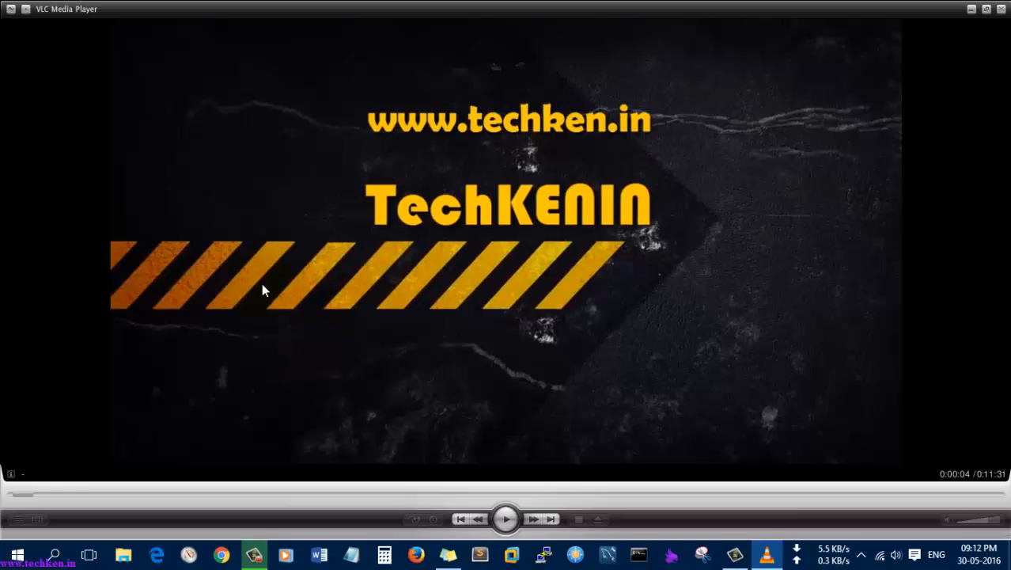
{"action": "right_click", "coordinate": [266, 288]}
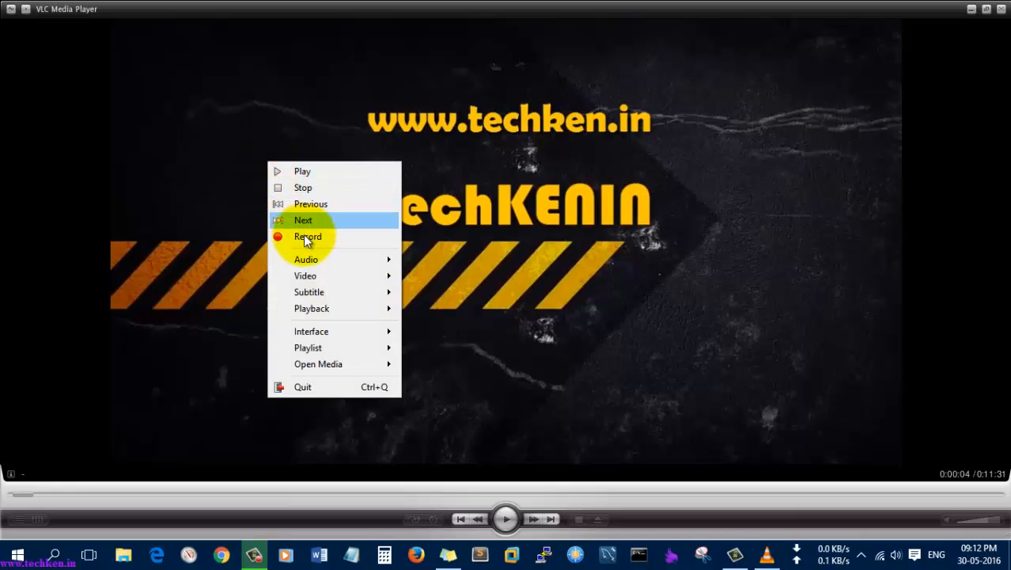
{"action": "mouse_move", "coordinate": [307, 236]}
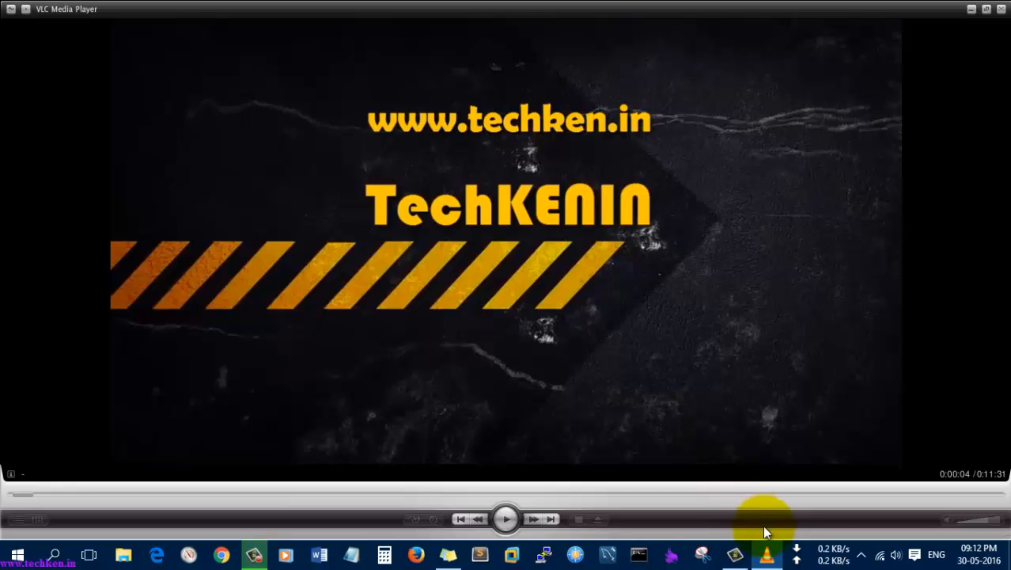
{"action": "mouse_move", "coordinate": [618, 434]}
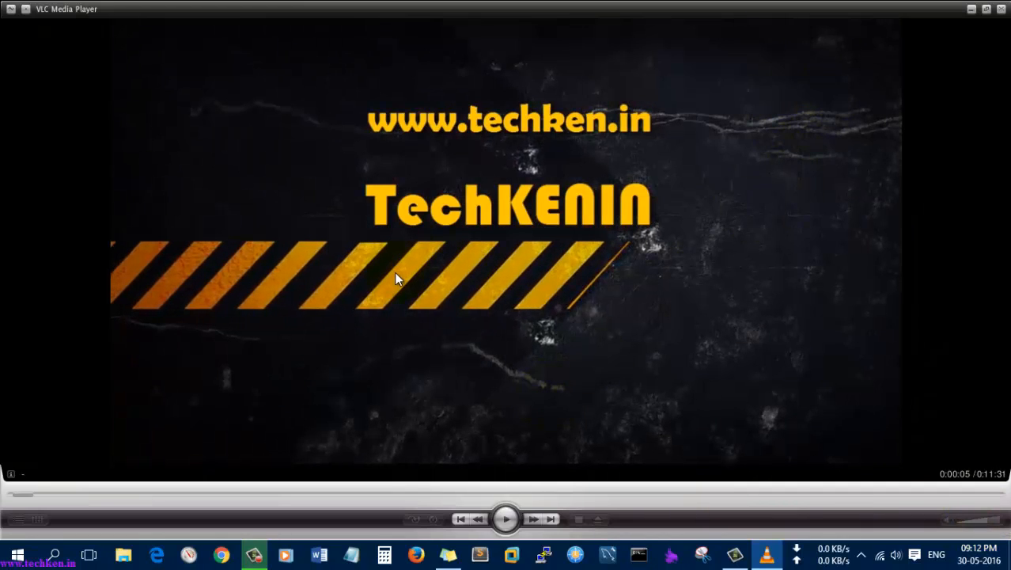
{"action": "mouse_move", "coordinate": [14, 475]}
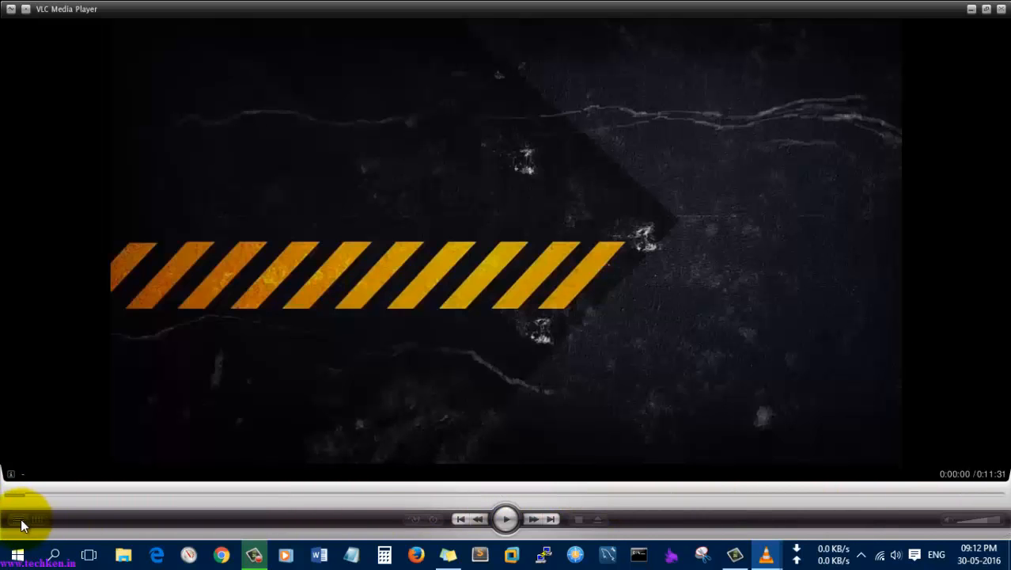
{"action": "left_click", "coordinate": [38, 519]}
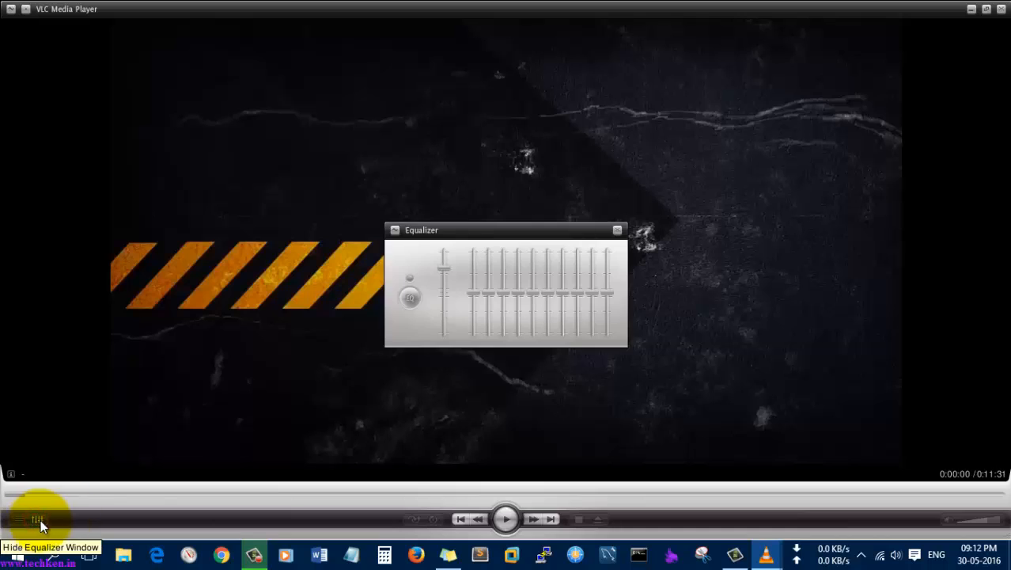
{"action": "left_click", "coordinate": [38, 519]}
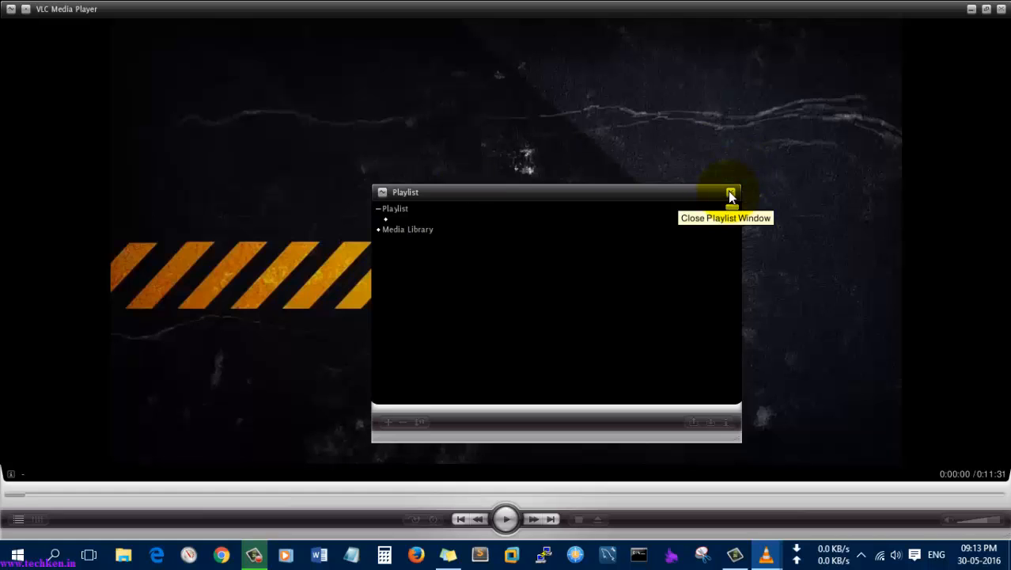
{"action": "left_click", "coordinate": [731, 197]}
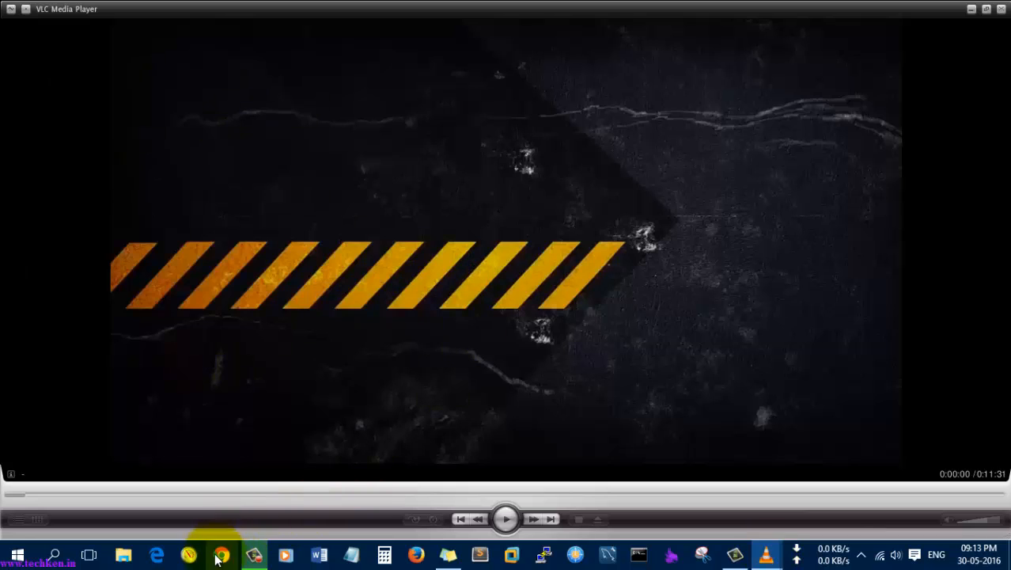
Search Google for 'vlc skins 2016' and land on the VideoLAN VLC skins page
{"action": "left_click", "coordinate": [221, 554]}
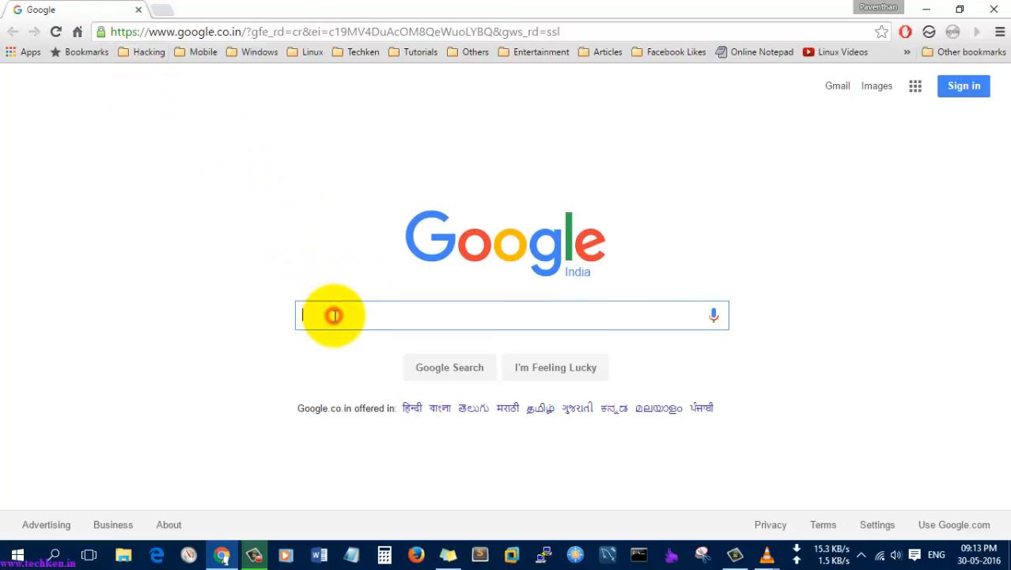
{"action": "type", "text": "vi"}
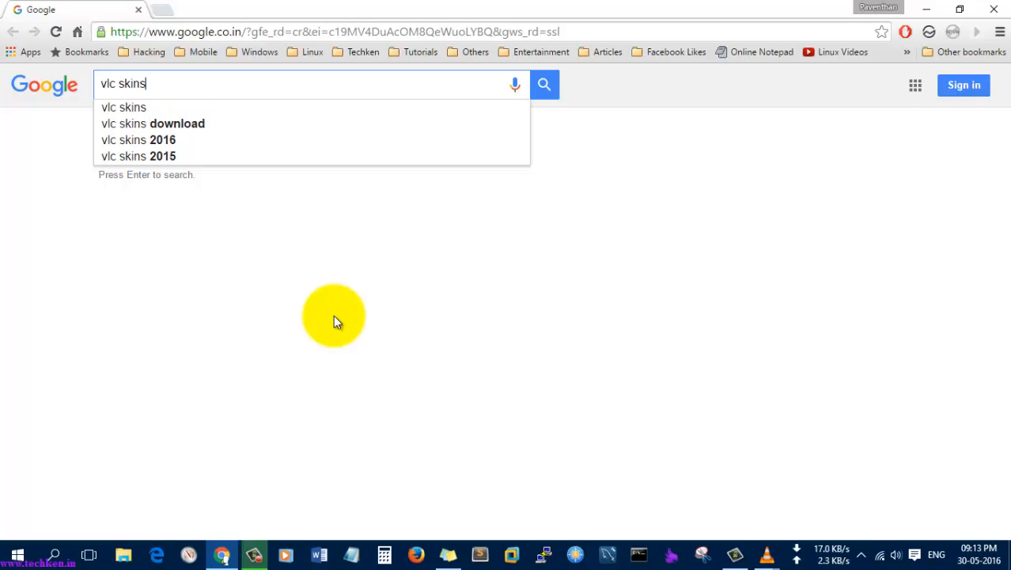
{"action": "left_click", "coordinate": [139, 139]}
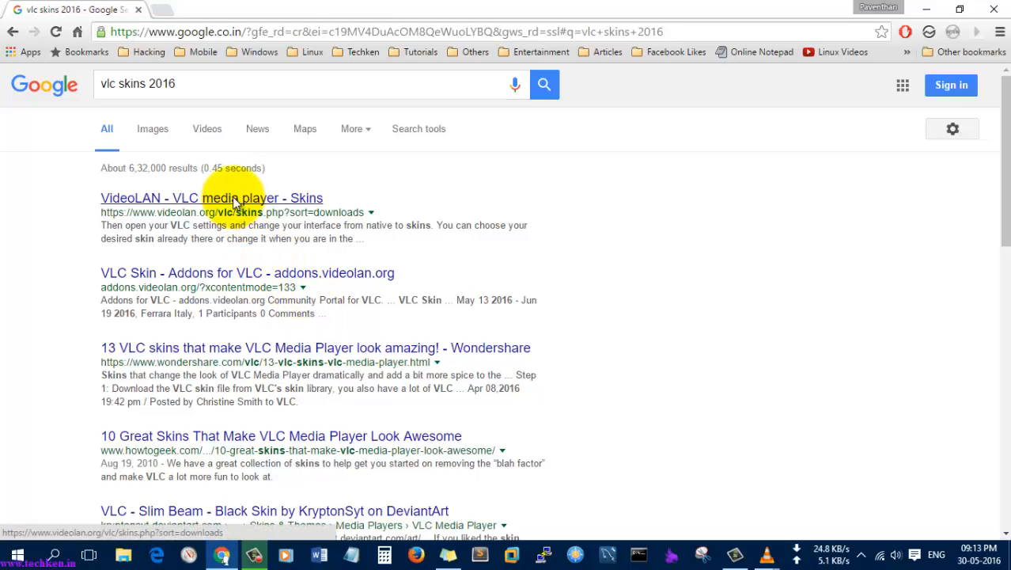
{"action": "left_click", "coordinate": [212, 198]}
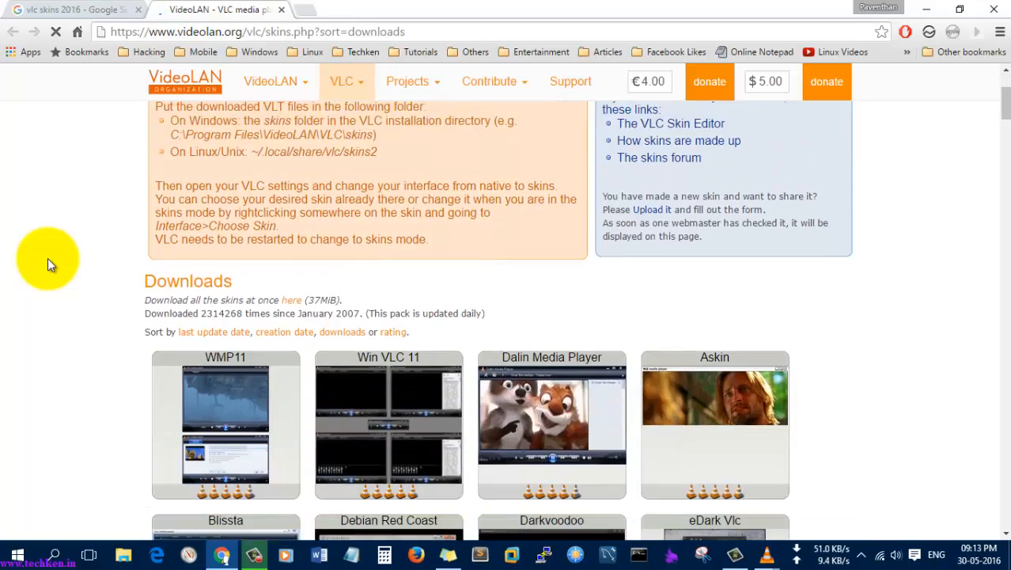
{"action": "scroll", "scroll_direction": "down", "scroll_amount": 3}
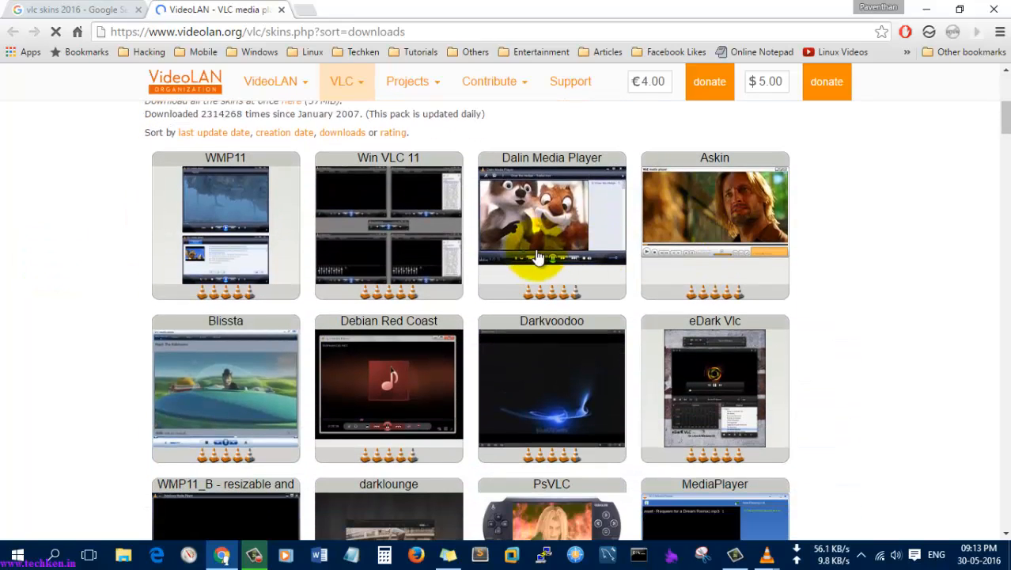
{"action": "scroll", "scroll_direction": "down", "scroll_amount": 3}
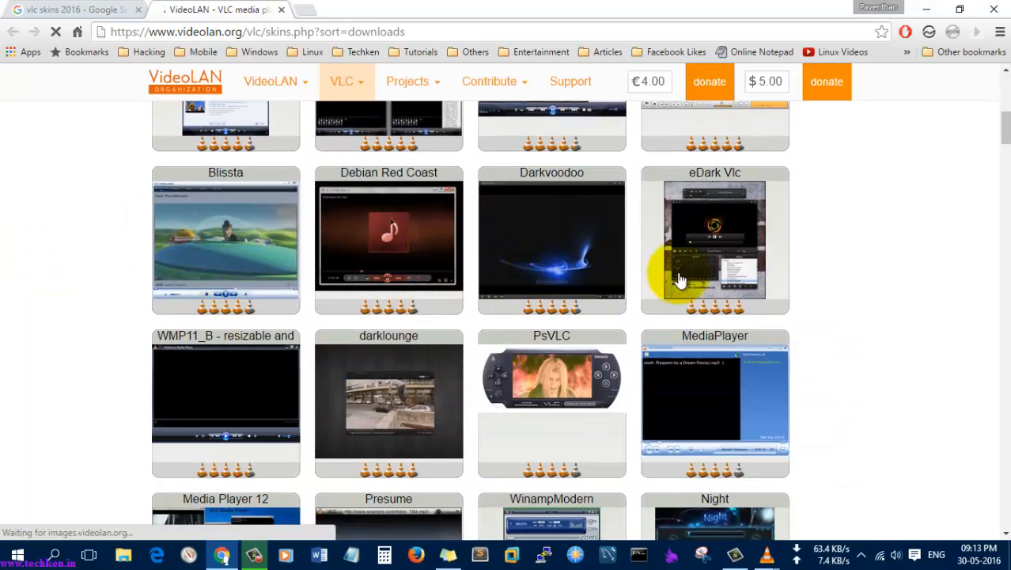
{"action": "scroll", "scroll_direction": "down", "scroll_amount": 3}
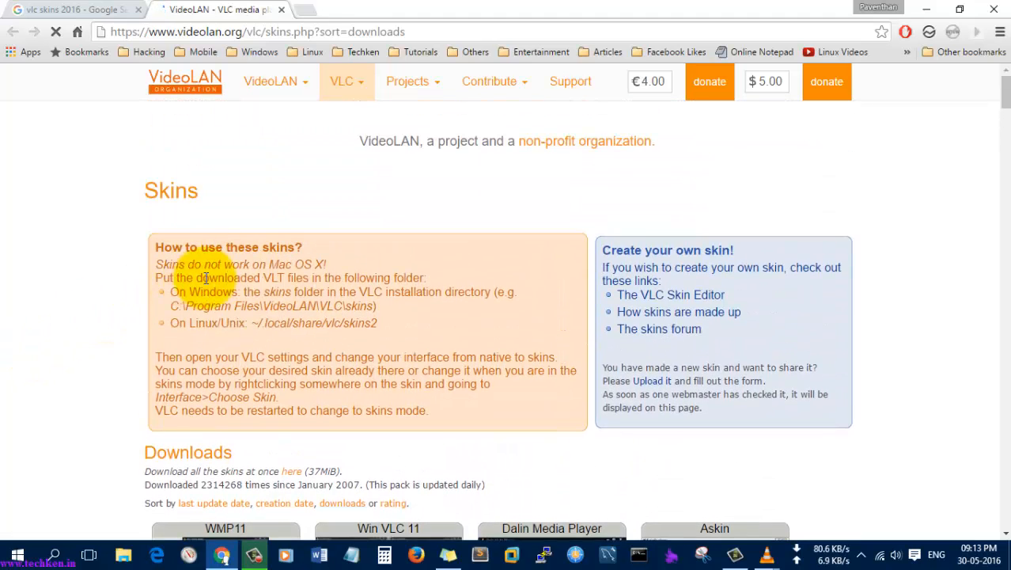
{"action": "left_click_drag", "start_coordinate": [155, 264], "coordinate": [212, 279]}
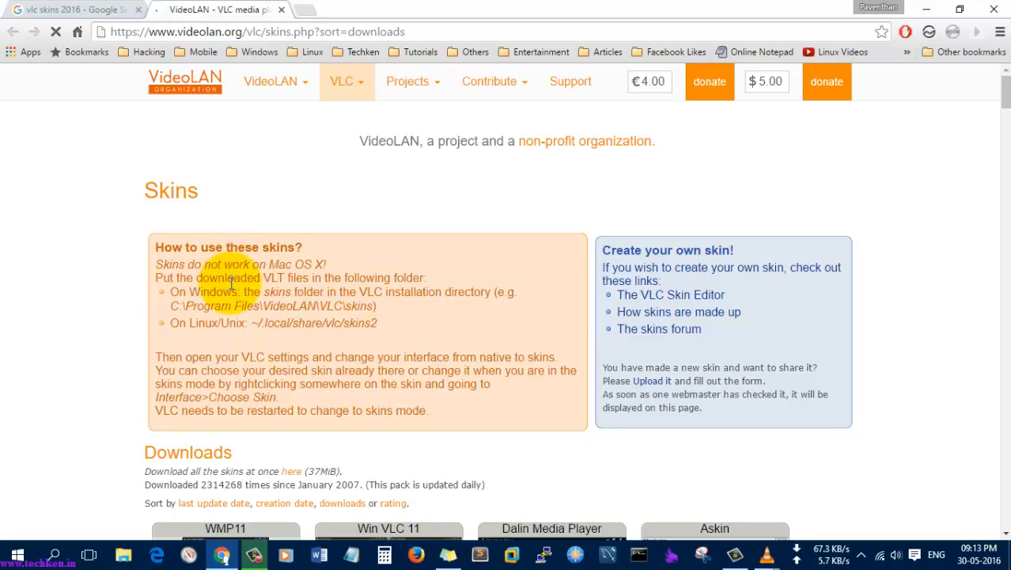
{"action": "mouse_move", "coordinate": [887, 173]}
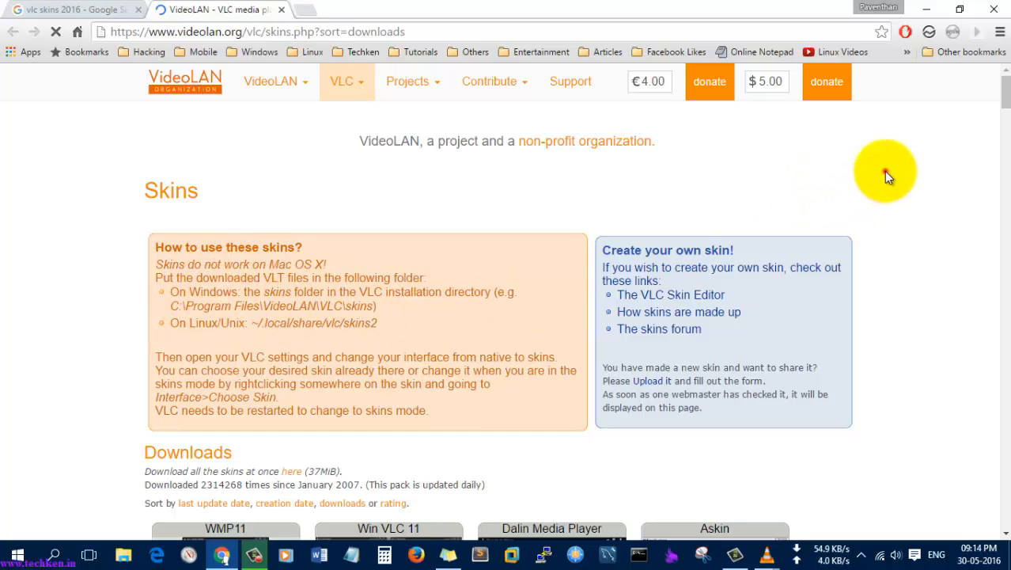